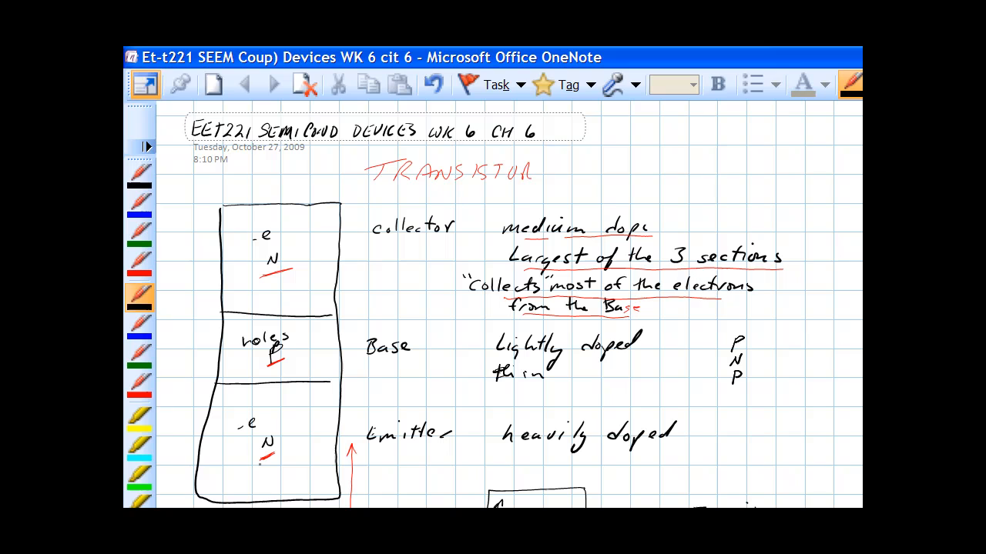
Step: Add a red stroke under the emitter N and sketch diodes at both NPN junctions
drag(250, 462, 281, 455)
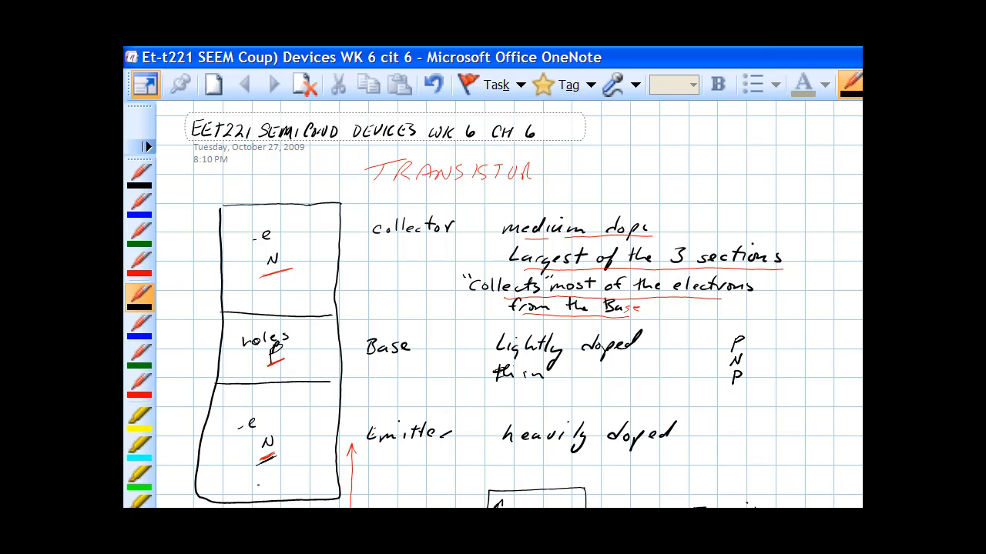
scroll(down, 3)
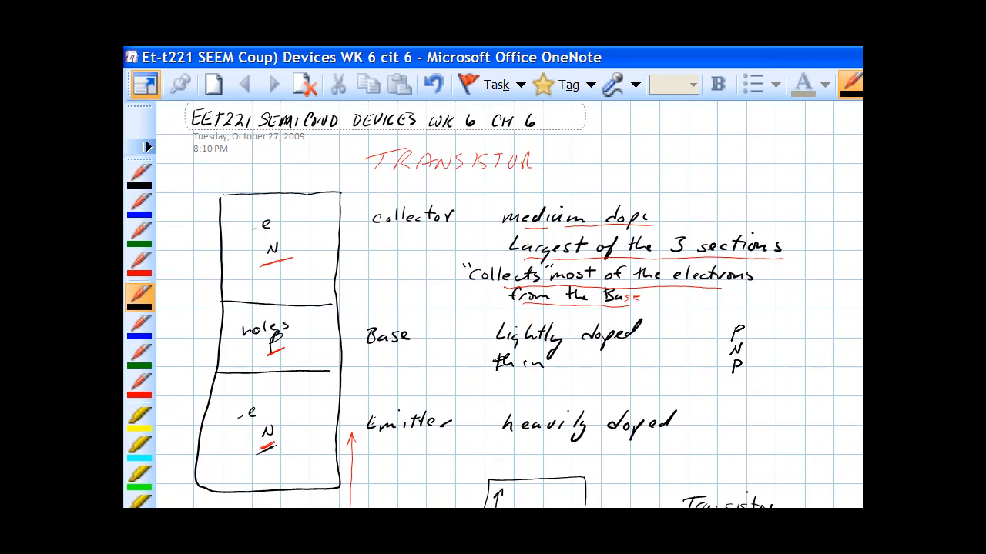
scroll(down, 3)
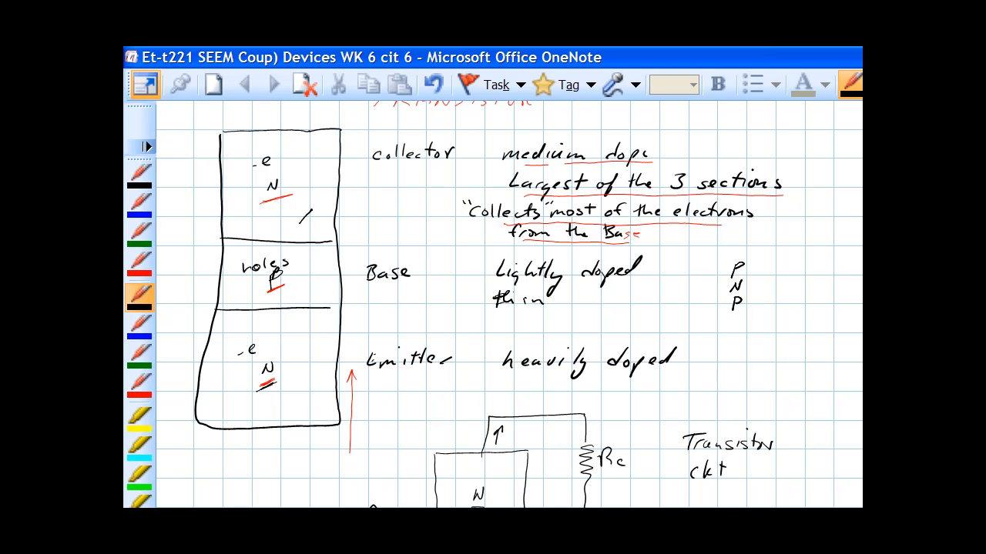
drag(304, 204, 312, 228)
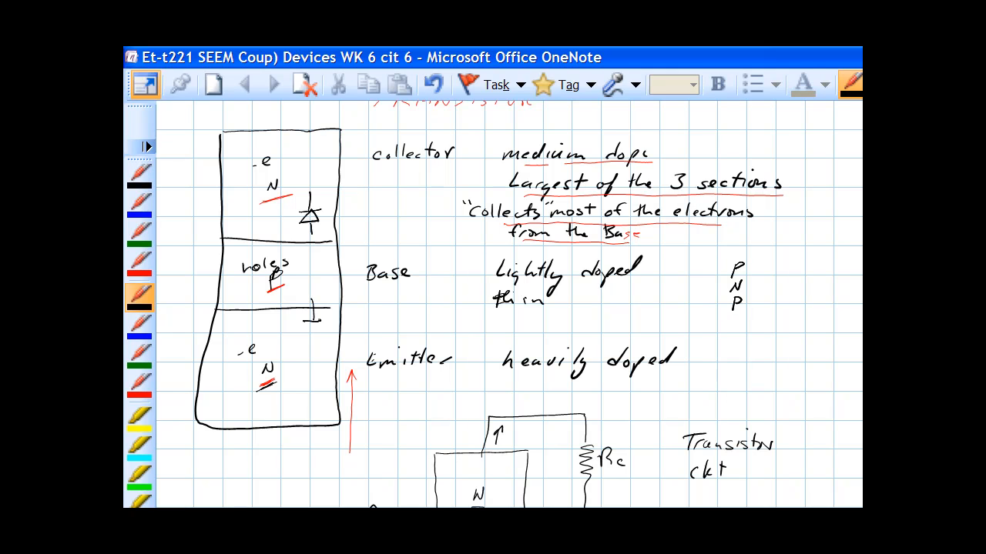
drag(304, 316, 324, 327)
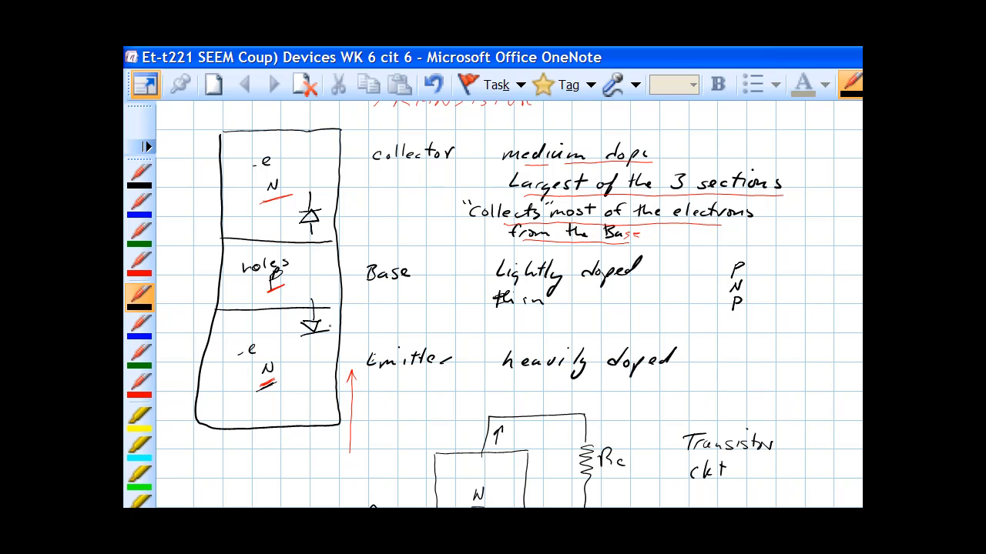
drag(312, 315, 314, 354)
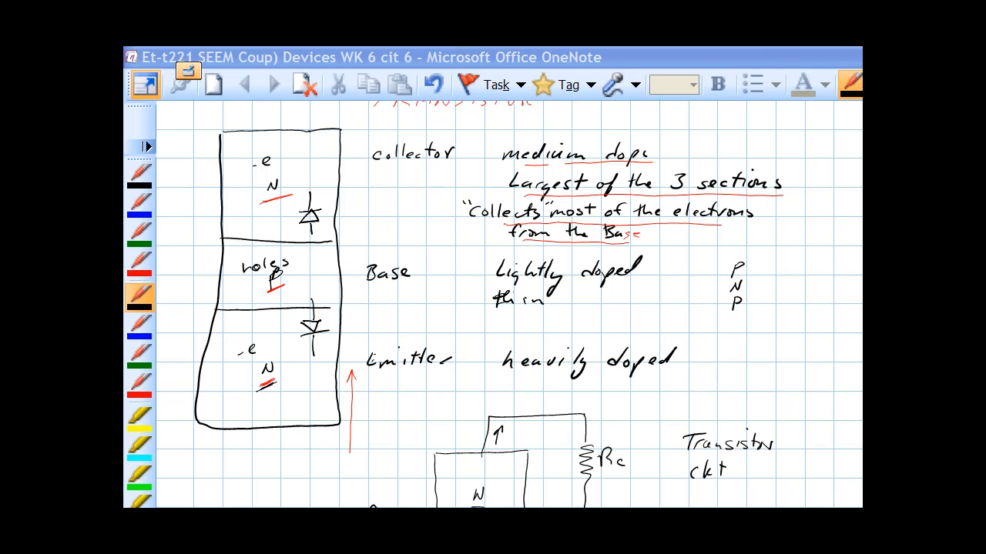
Step: Write 'Coll.' and 'emitter' in the biased circuit's collector and emitter layers
scroll(down, 3)
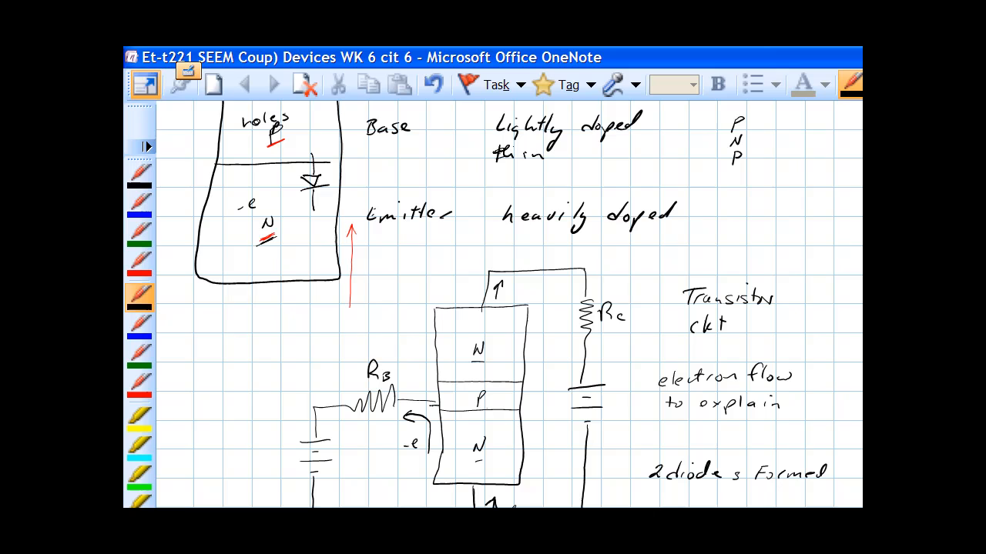
scroll(down, 3)
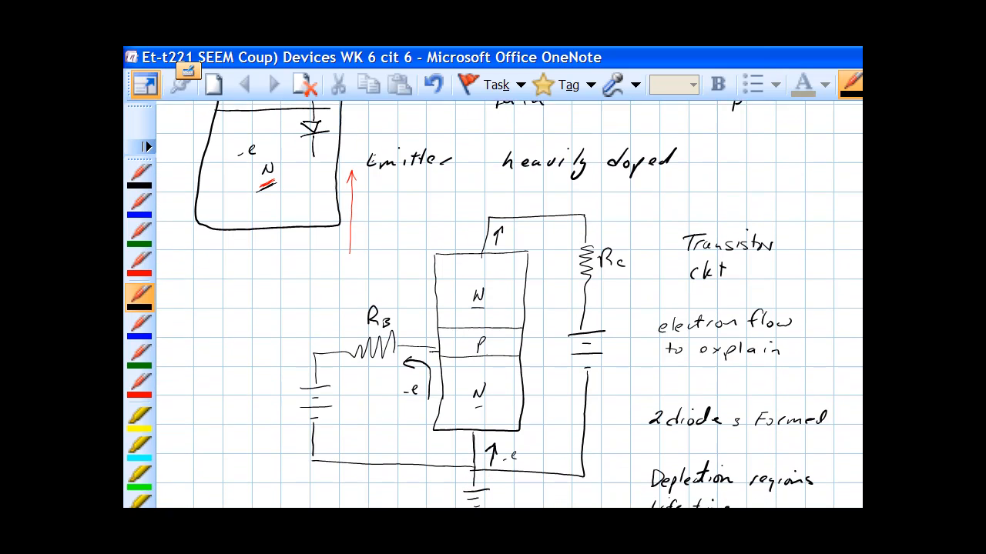
scroll(down, 3)
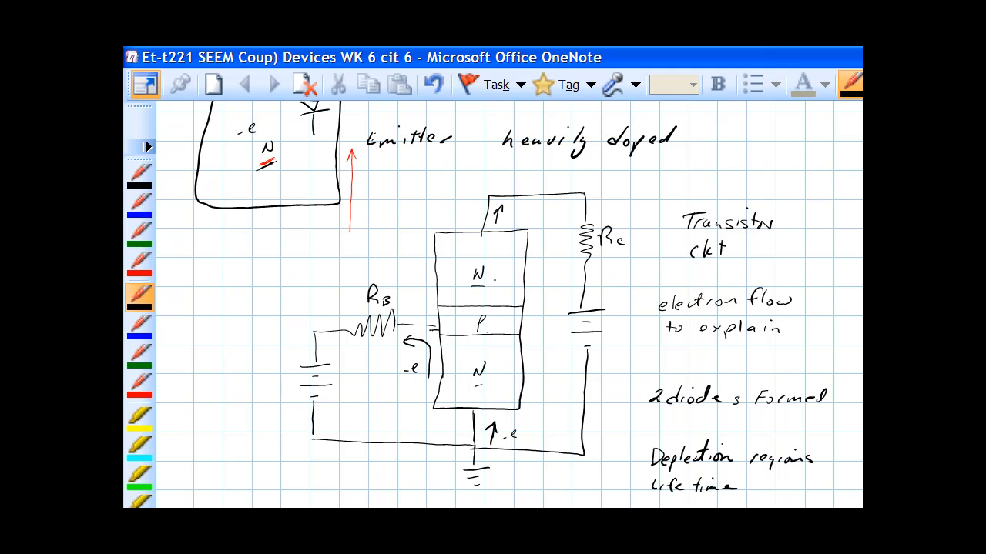
text(Coll.)
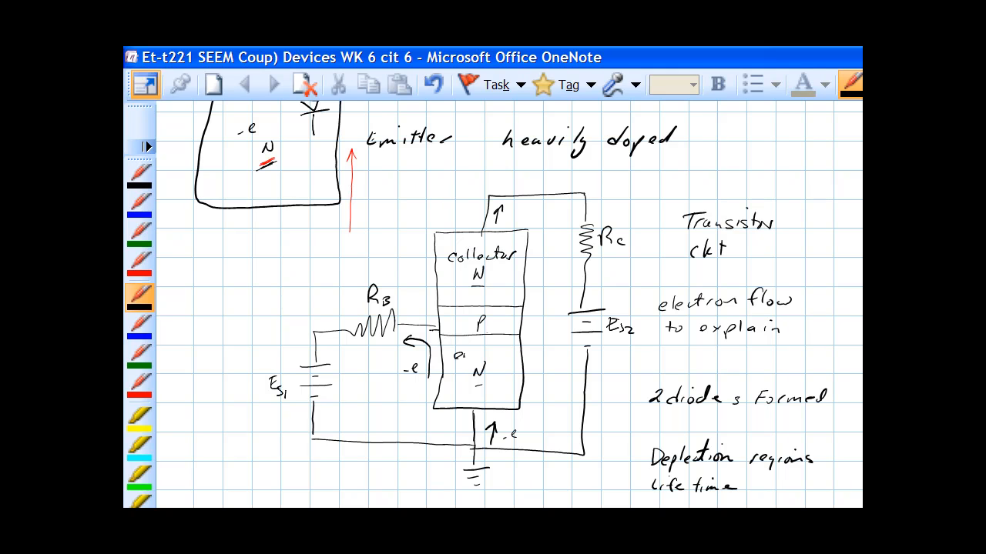
text(emitter)
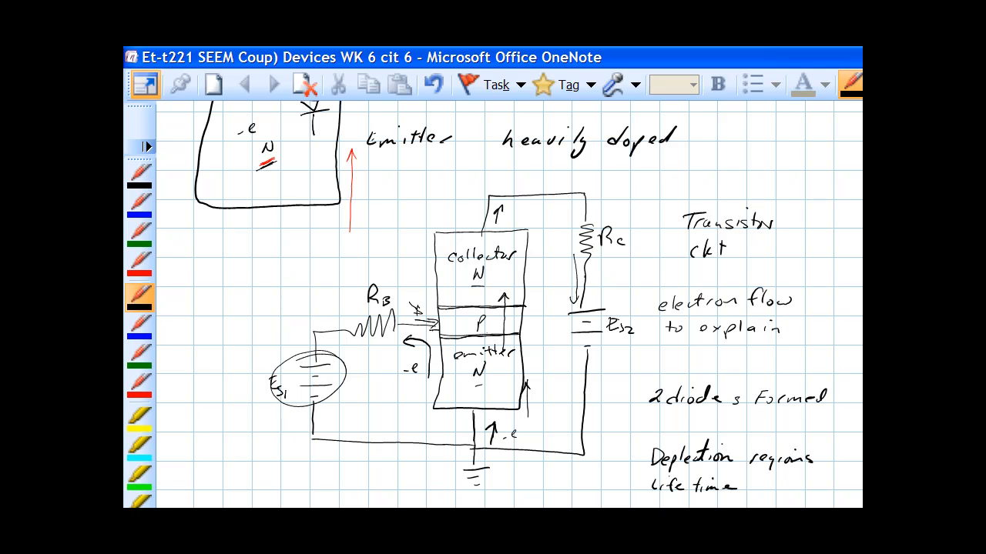
Step: Draw an NPN symbol with emitter arrow below the circuit and write 'Base' beside it
scroll(down, 3)
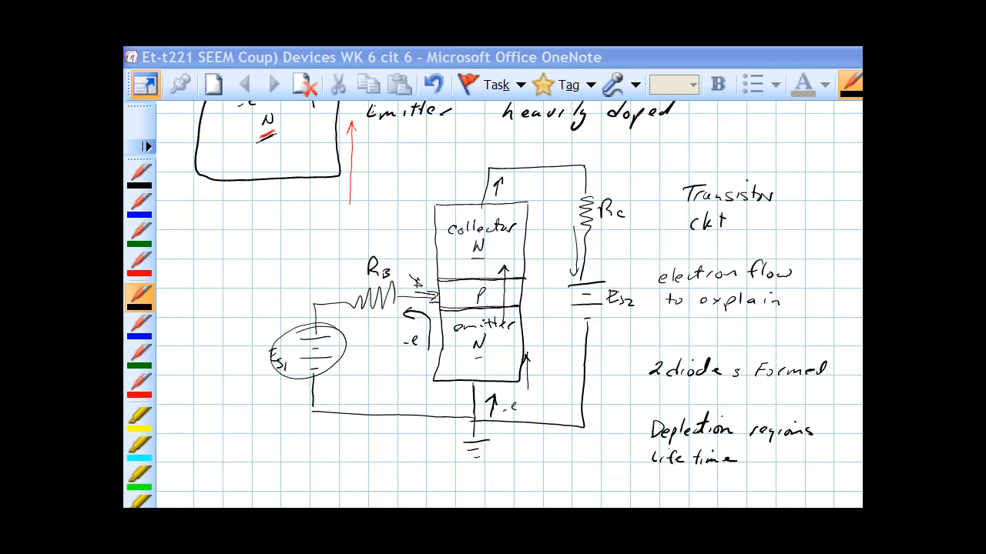
scroll(down, 3)
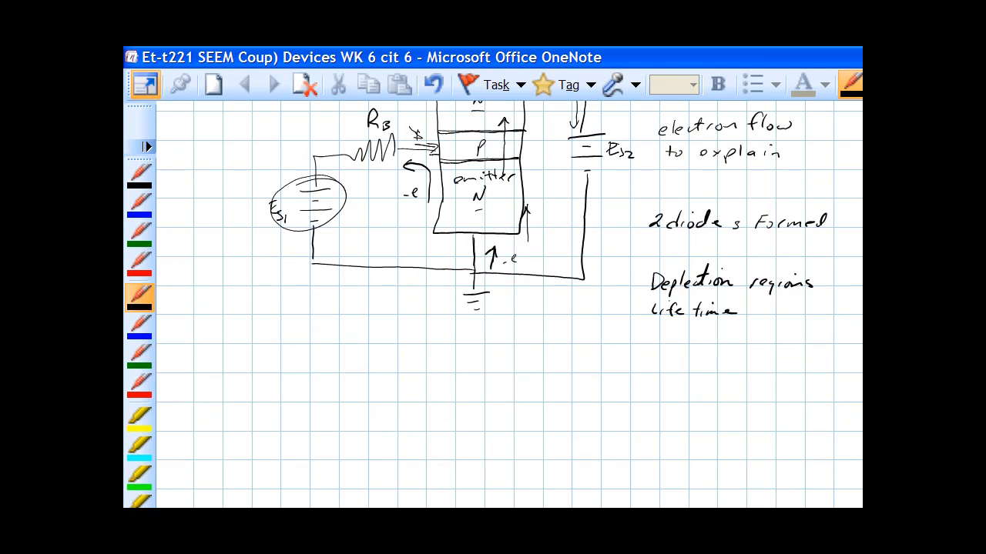
drag(326, 337, 327, 393)
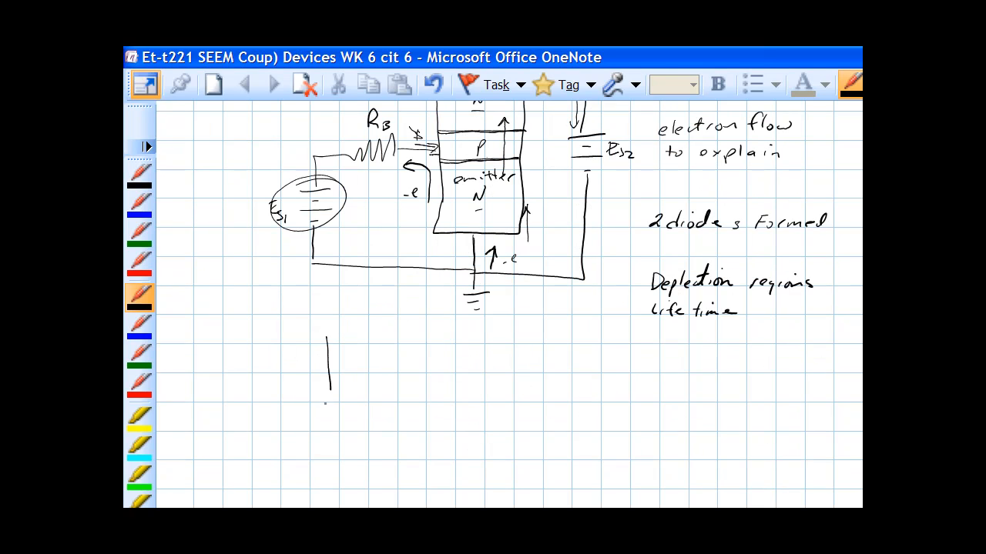
drag(316, 393, 328, 427)
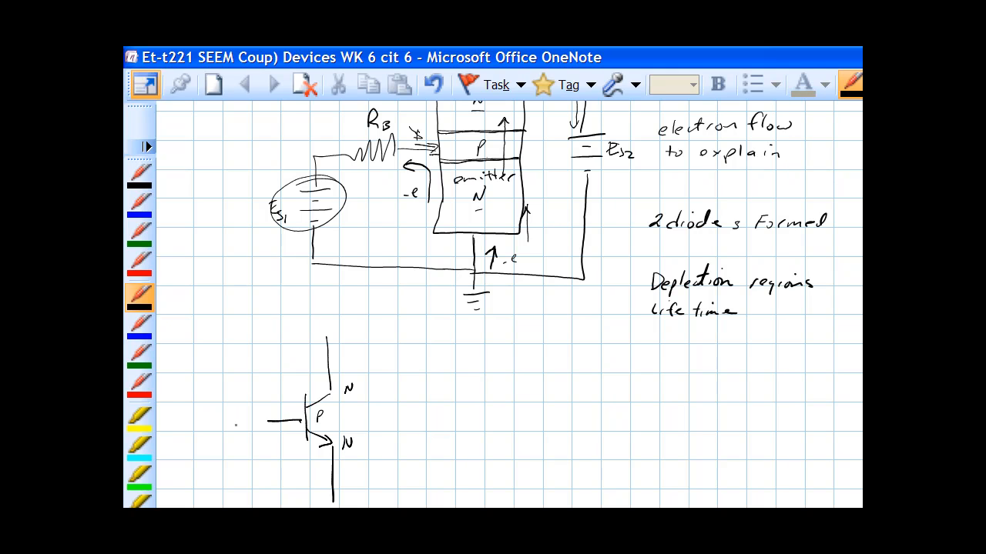
text(Base)
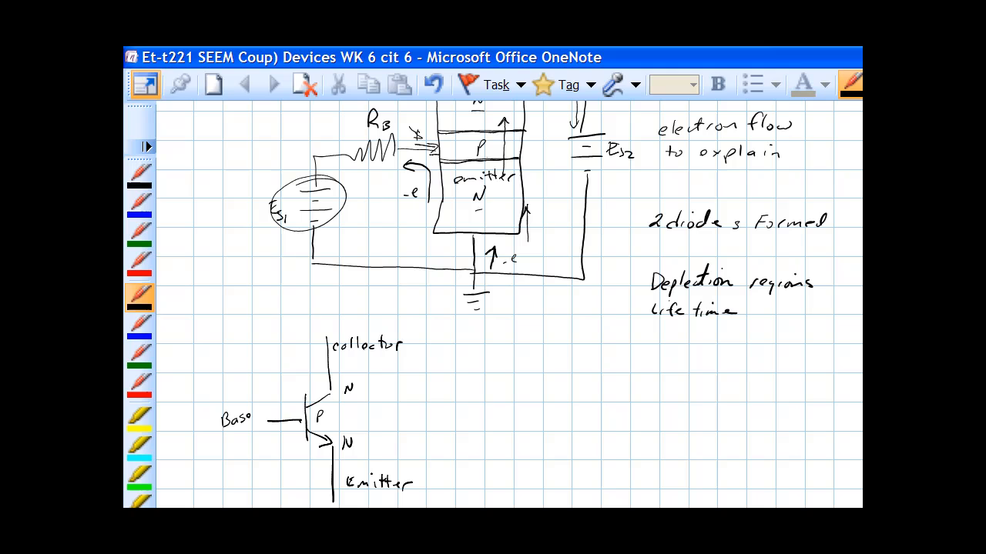
Step: Draw upward current arrows at the emitter lead, inside the transistor, and at the collector
drag(316, 508, 316, 485)
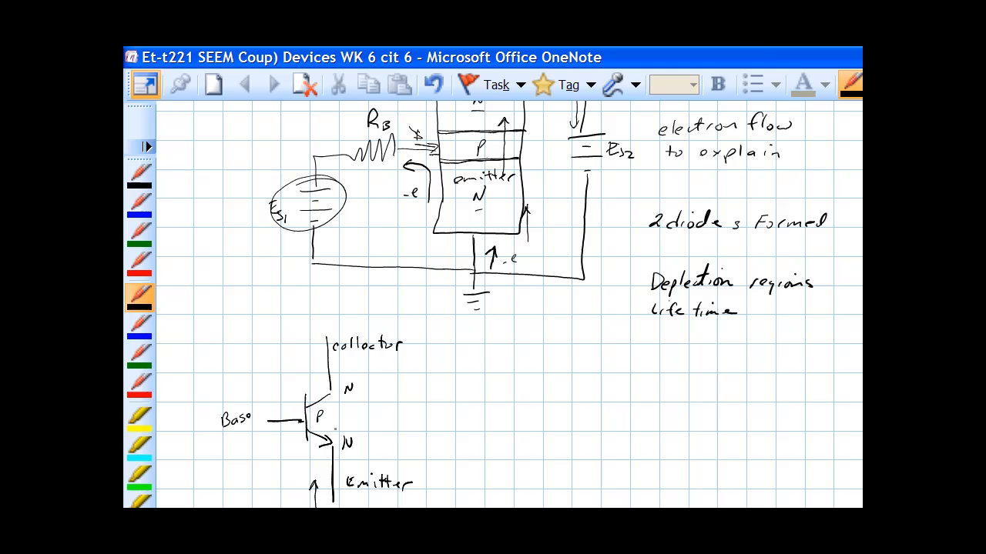
drag(333, 432, 333, 401)
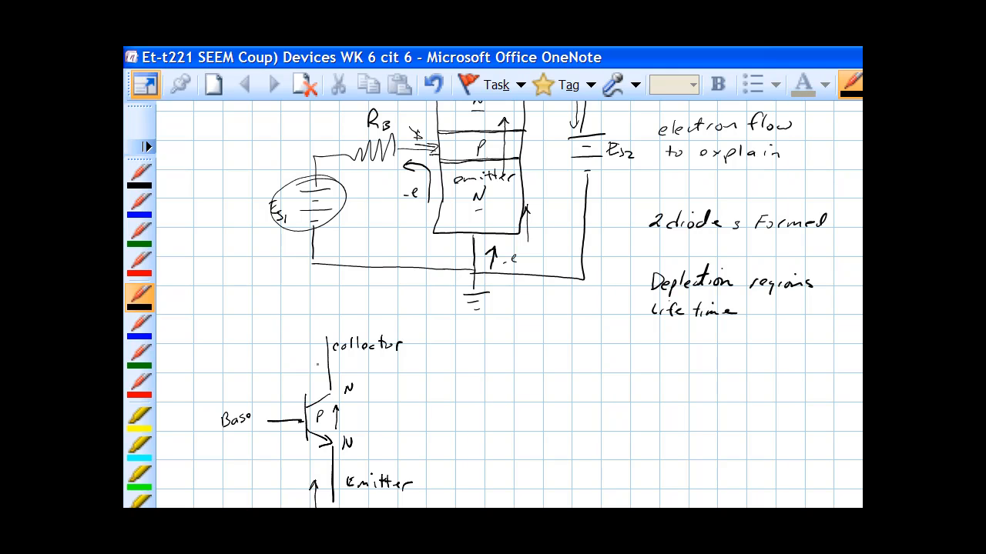
drag(316, 377, 316, 350)
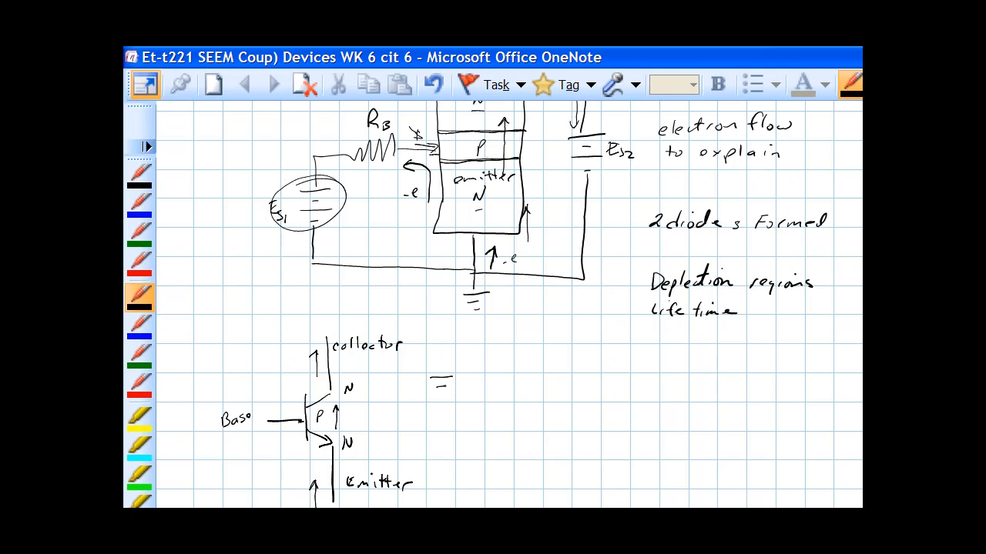
Step: Wire a battery and resistor Rc to the collector, label R_B, and draw a long upward arrow
drag(439, 385, 451, 439)
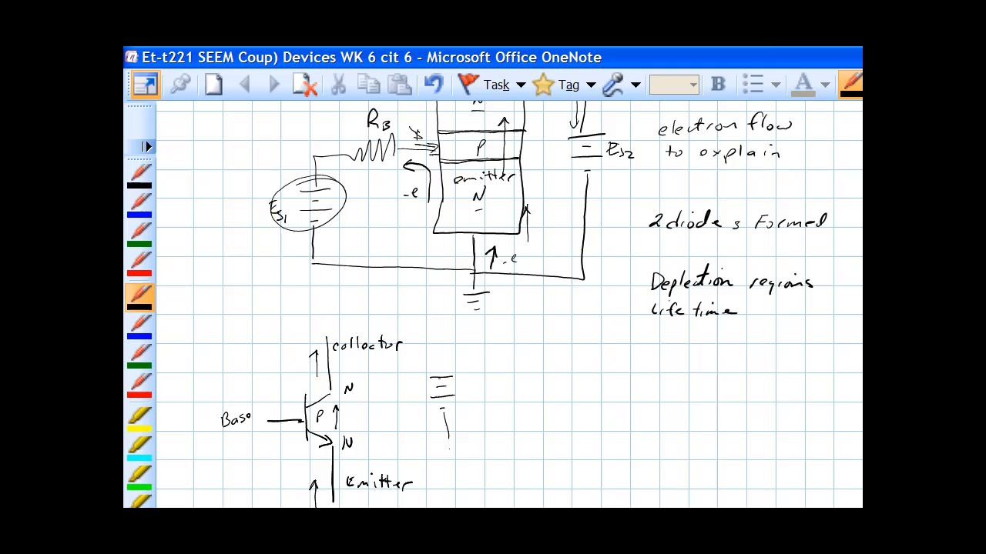
drag(324, 335, 439, 377)
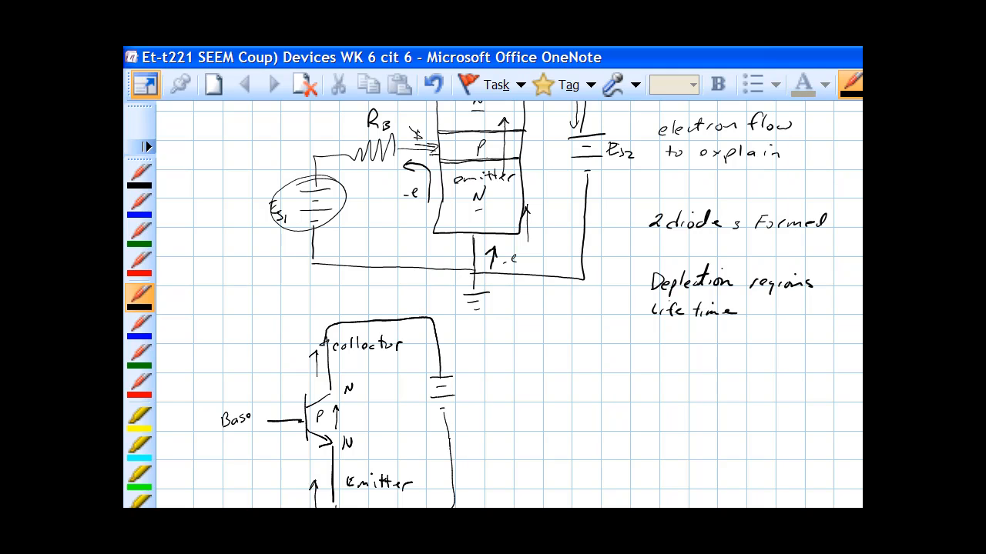
drag(318, 343, 322, 374)
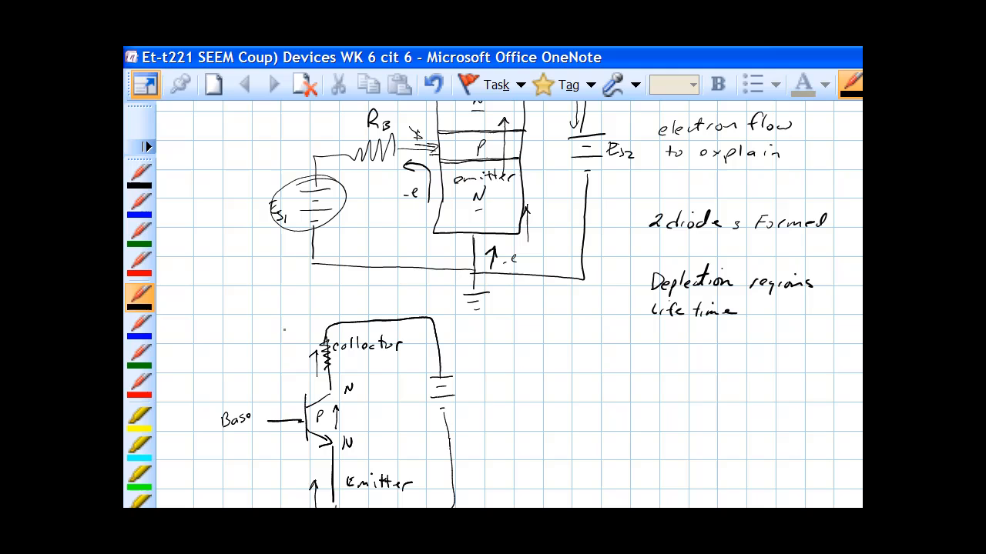
text(Rc)
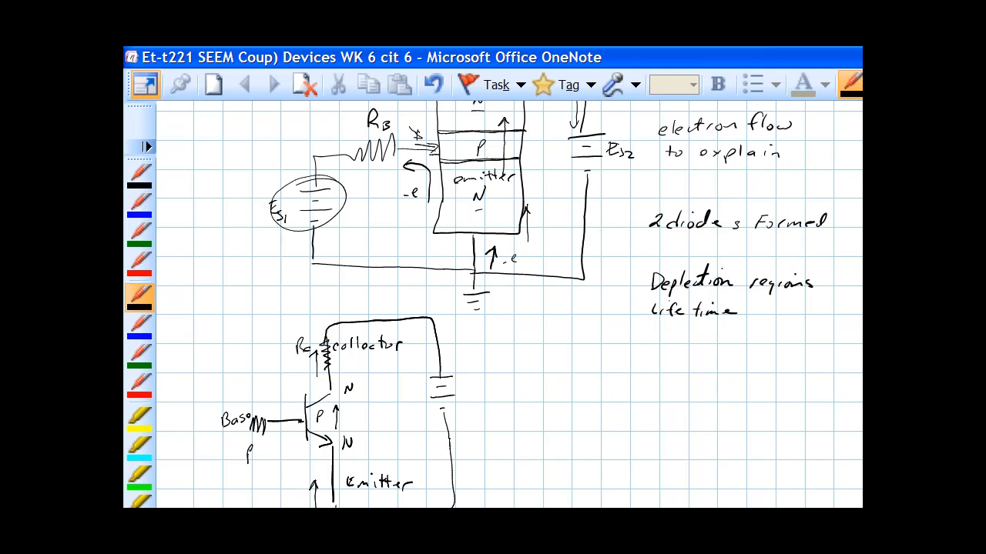
text(R_B)
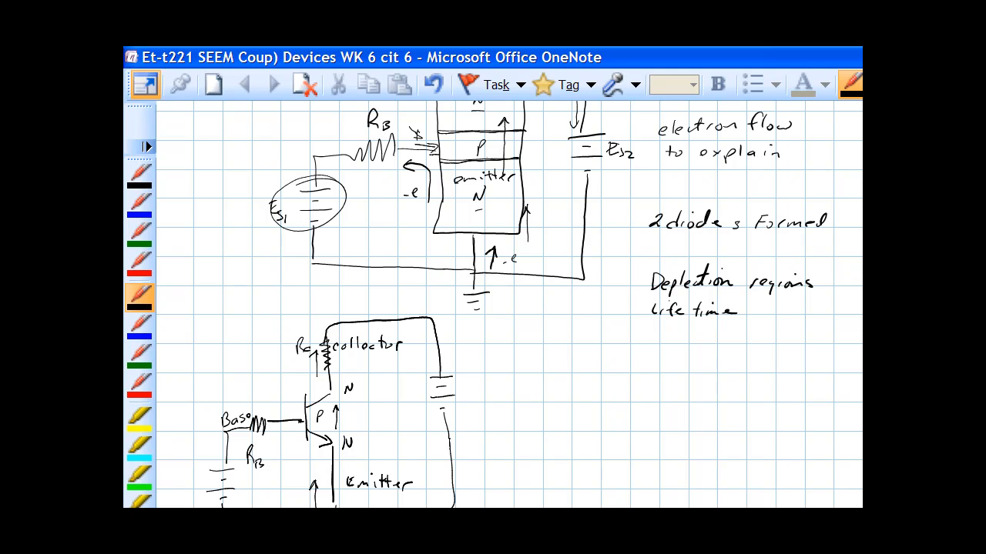
drag(479, 420, 499, 304)
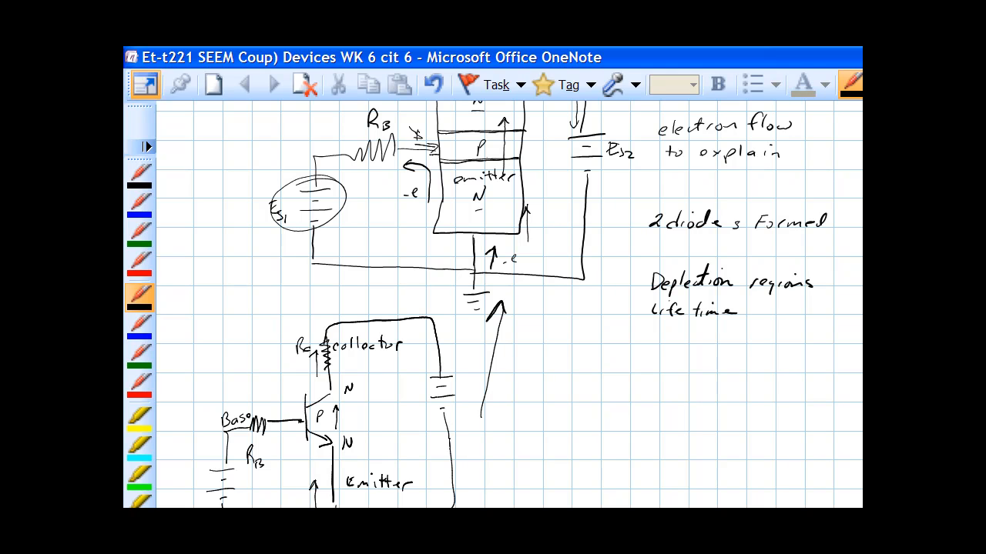
Step: Switch to red ink and write 'VCE capital for DC, small for Ac'
click(139, 264)
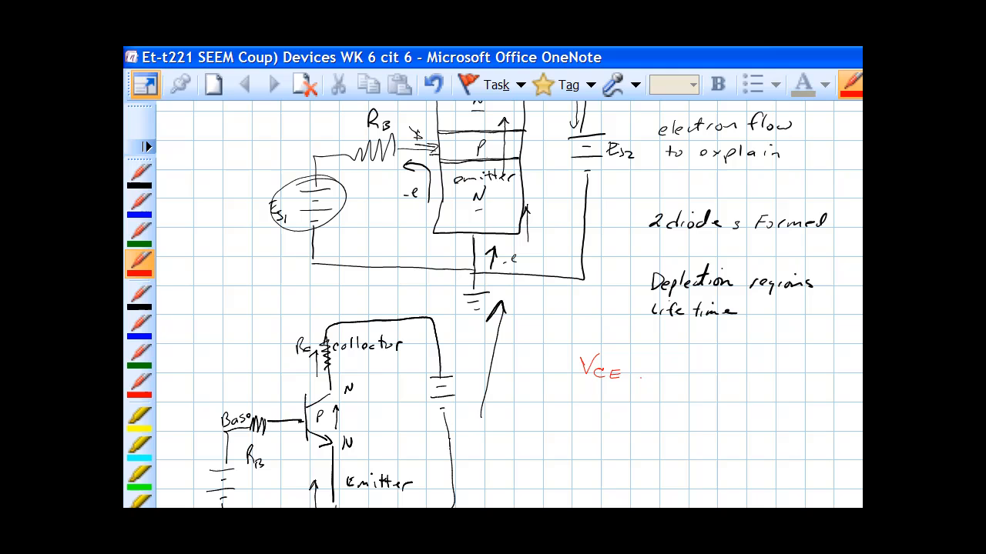
text(capital C)
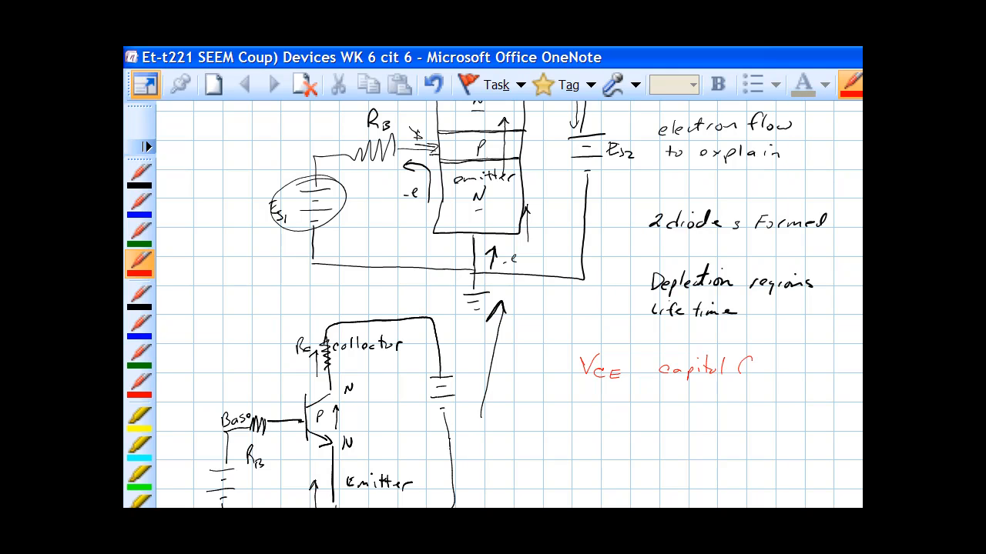
text(for DC)
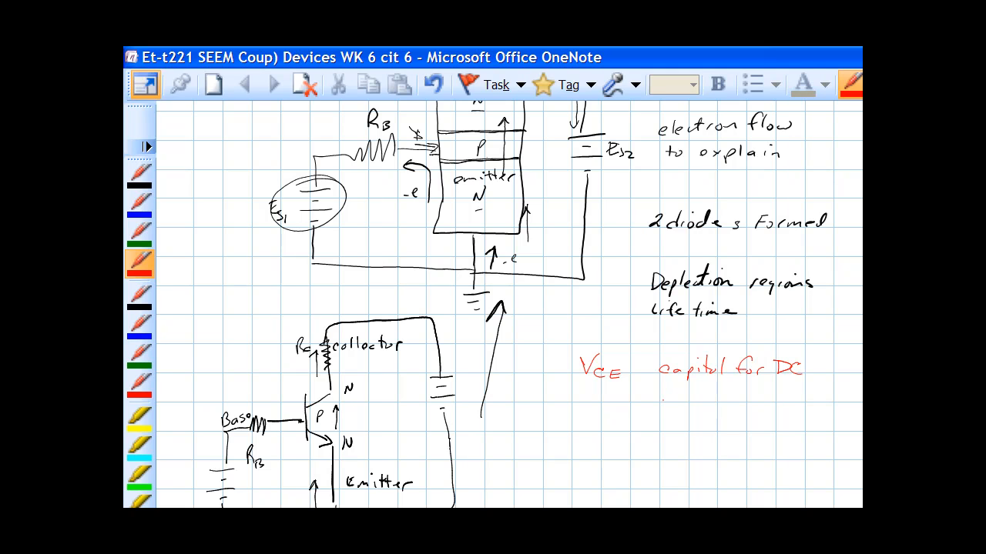
text(smo)
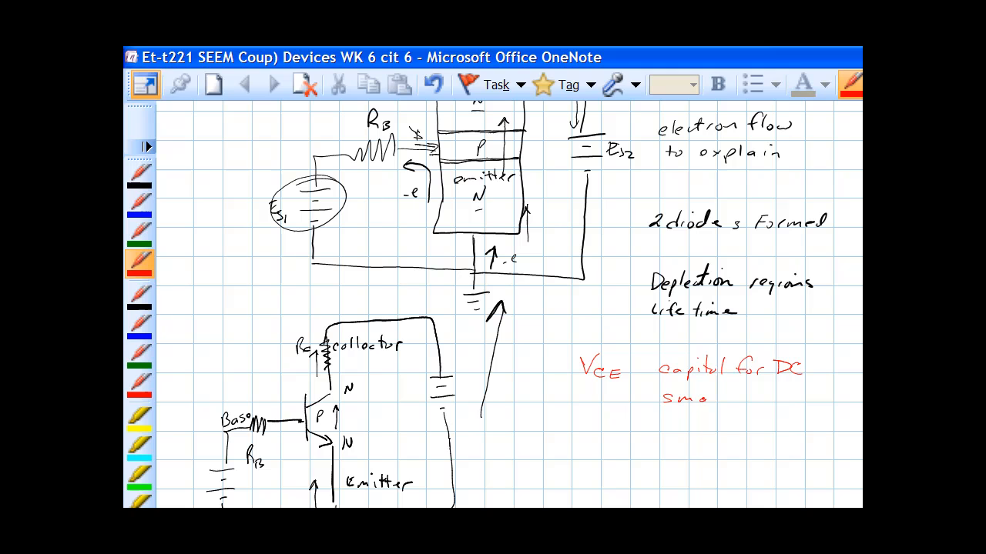
text(small for)
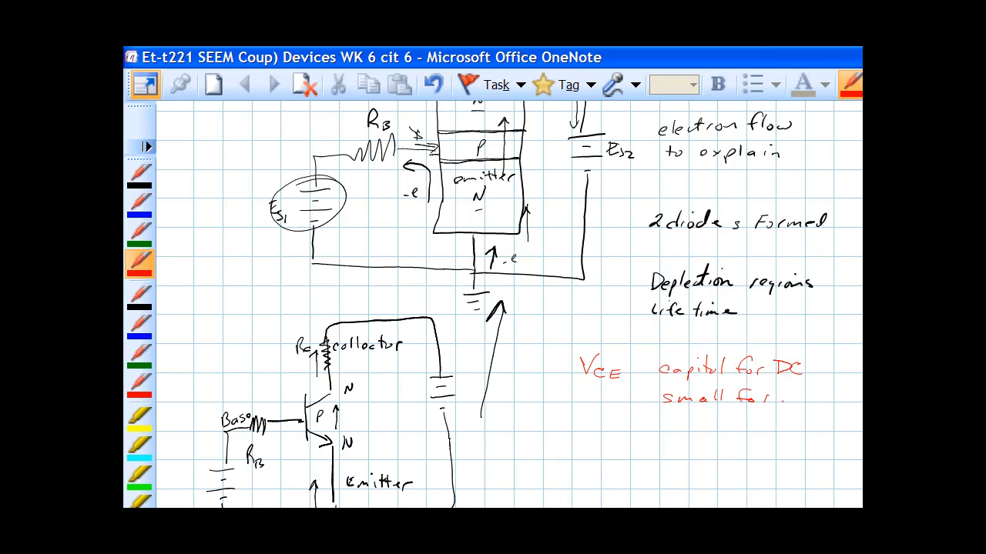
text(Ac)
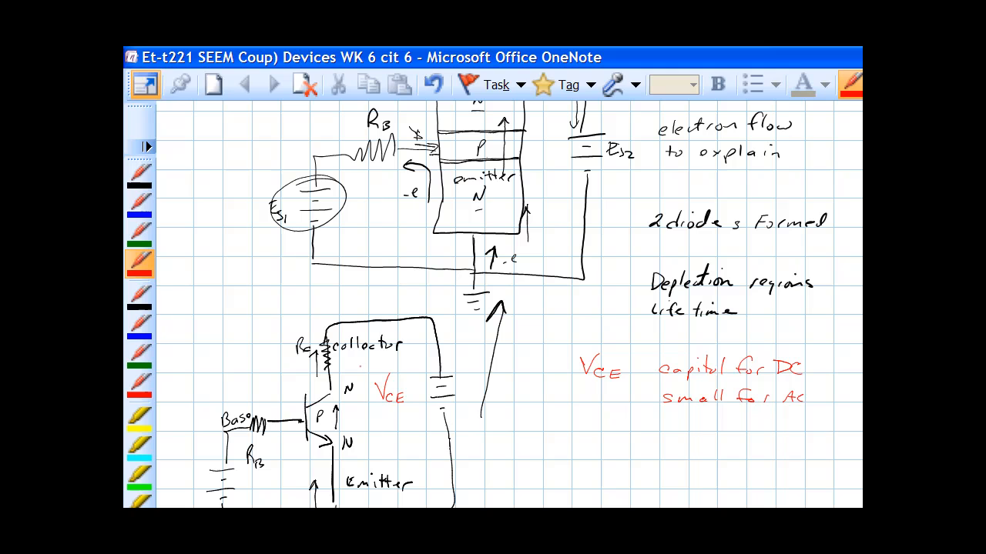
Step: Draw red voltage arrows up from the collector, collector to emitter, and across the base
drag(366, 377, 358, 324)
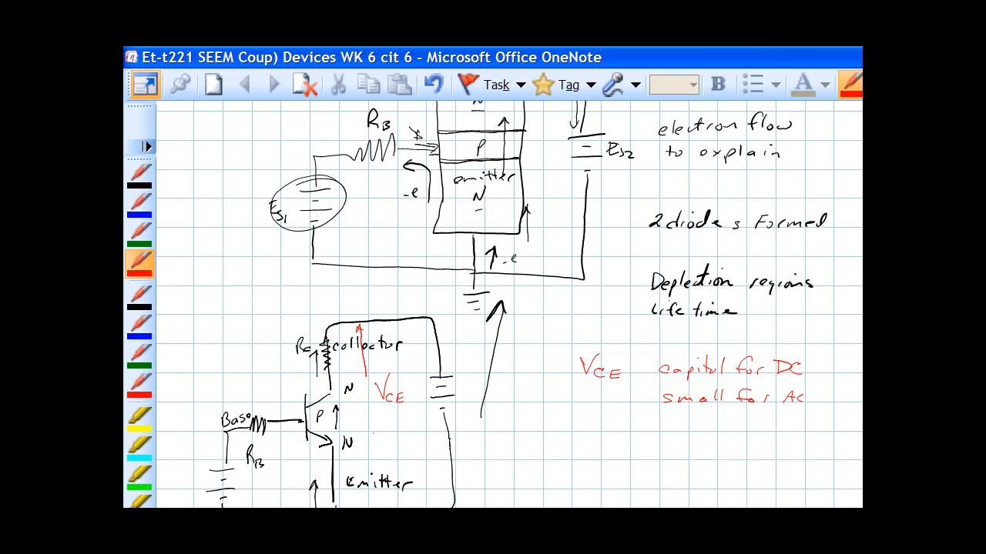
drag(381, 416, 391, 510)
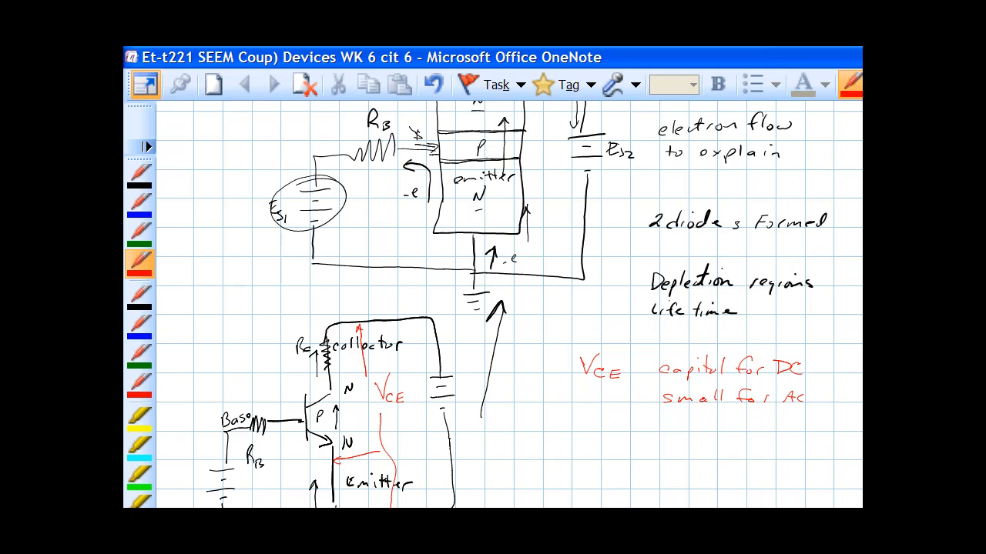
drag(332, 381, 362, 373)
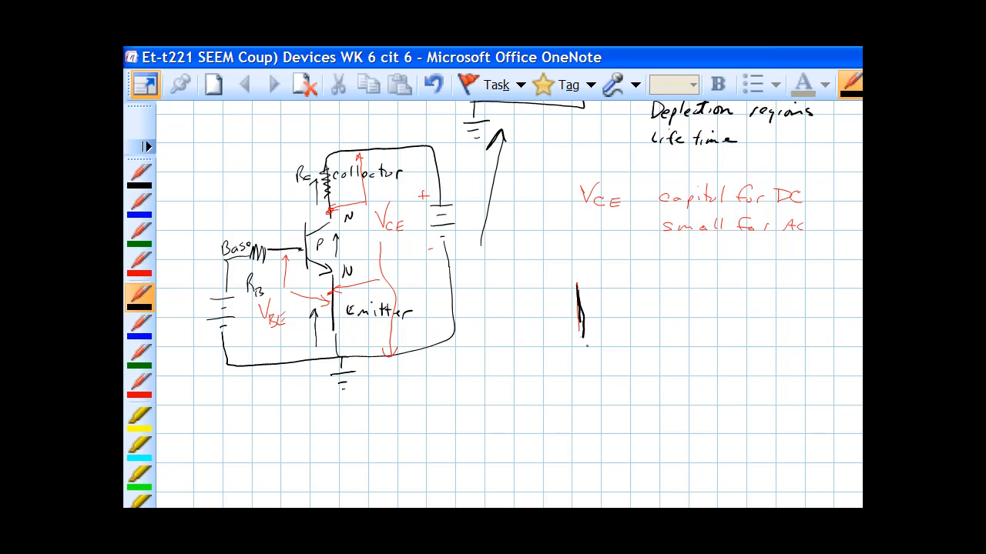
Step: Draw an NPN symbol at right with a downward conventional current arrow, noted 'conventional I'
drag(559, 346, 590, 400)
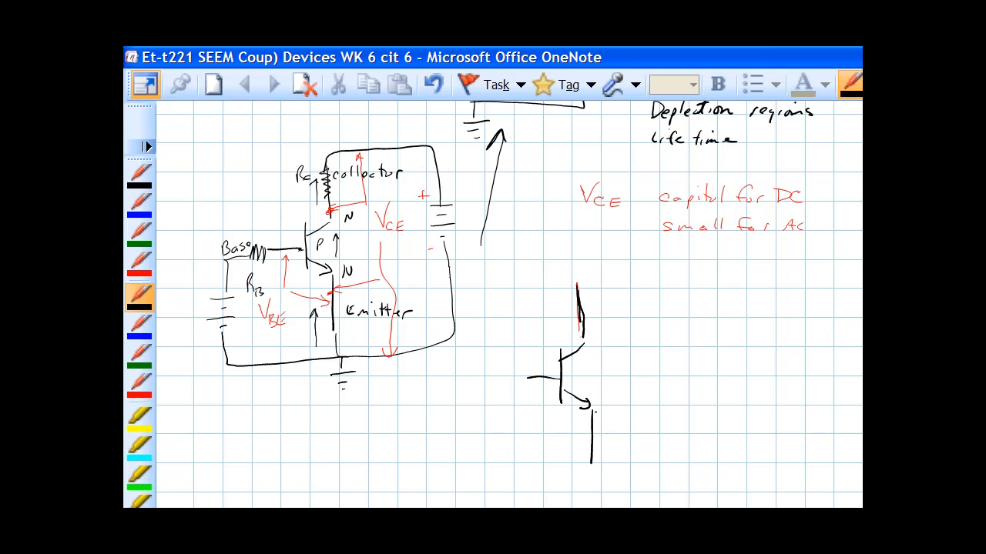
drag(607, 316, 612, 401)
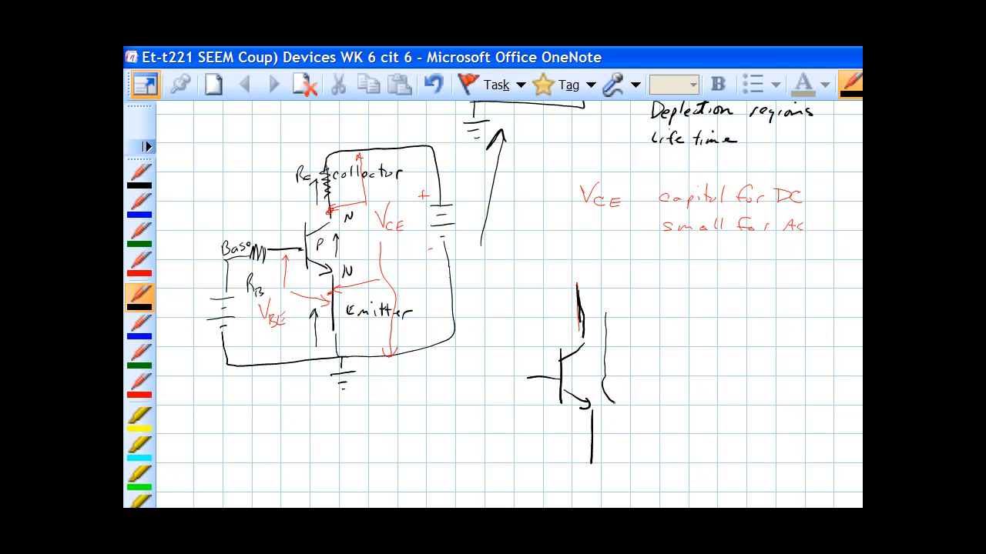
drag(613, 404, 624, 439)
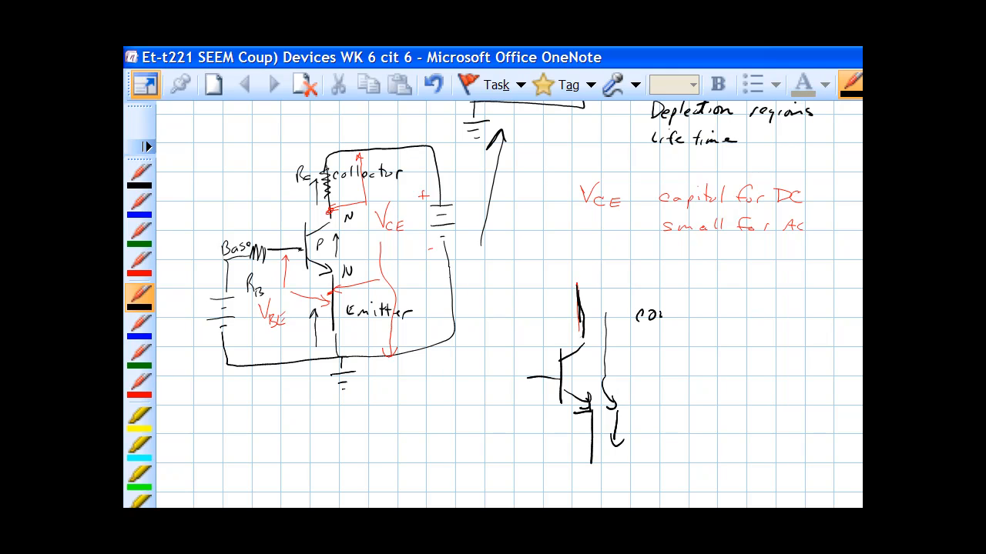
text(conventional I)
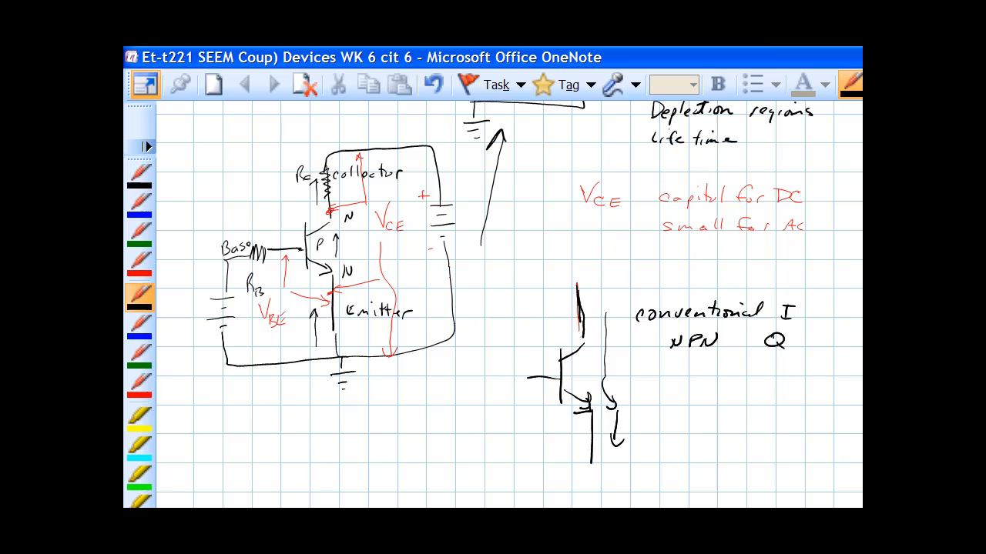
Step: Draw a PNP symbol with base lead and current arrow, plus a base arrow into the NPN
scroll(down, 3)
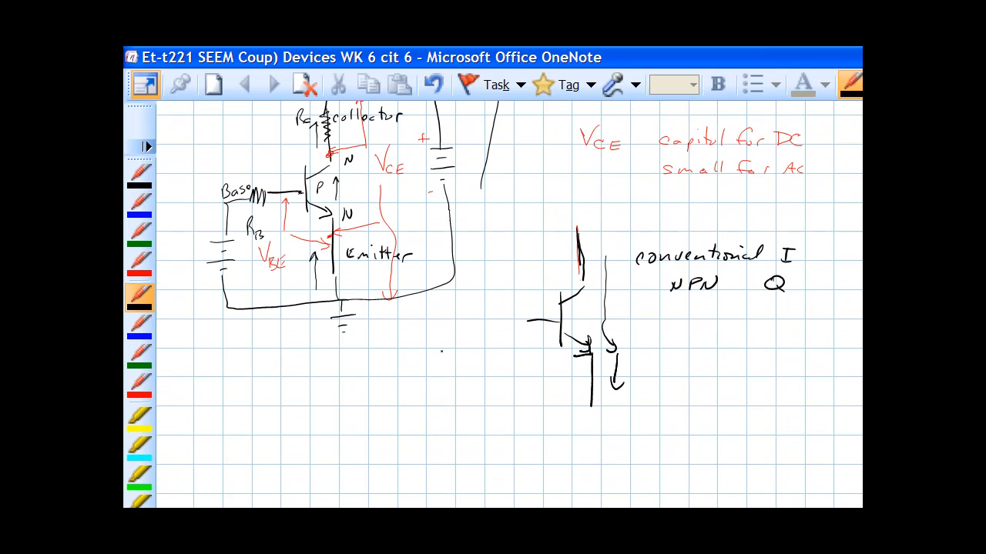
drag(443, 327, 443, 393)
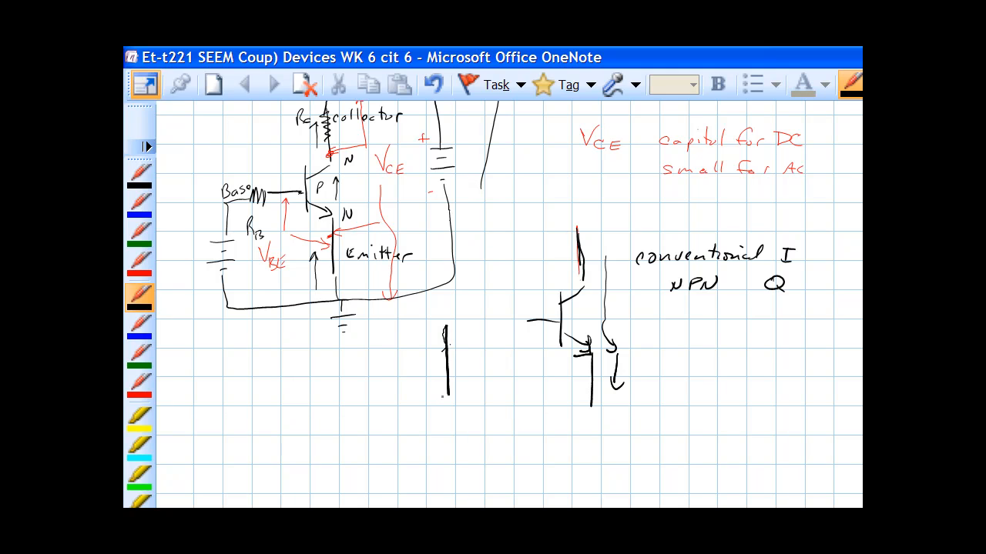
drag(414, 412, 443, 401)
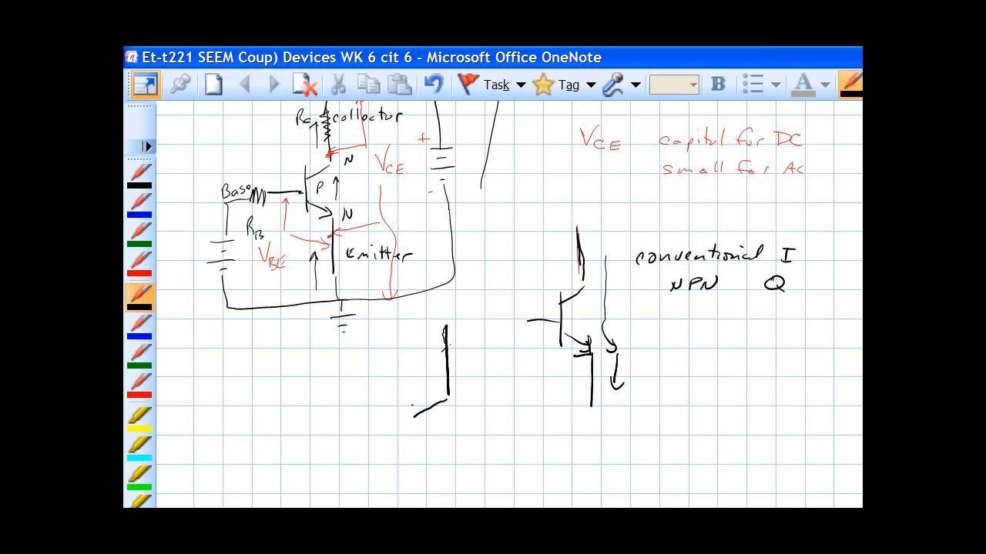
drag(412, 408, 451, 501)
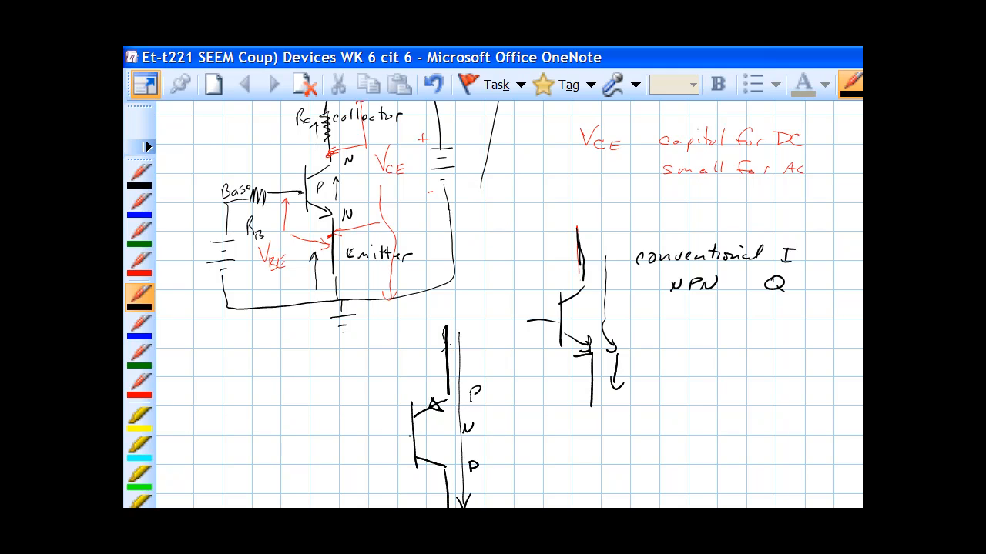
drag(350, 441, 416, 439)
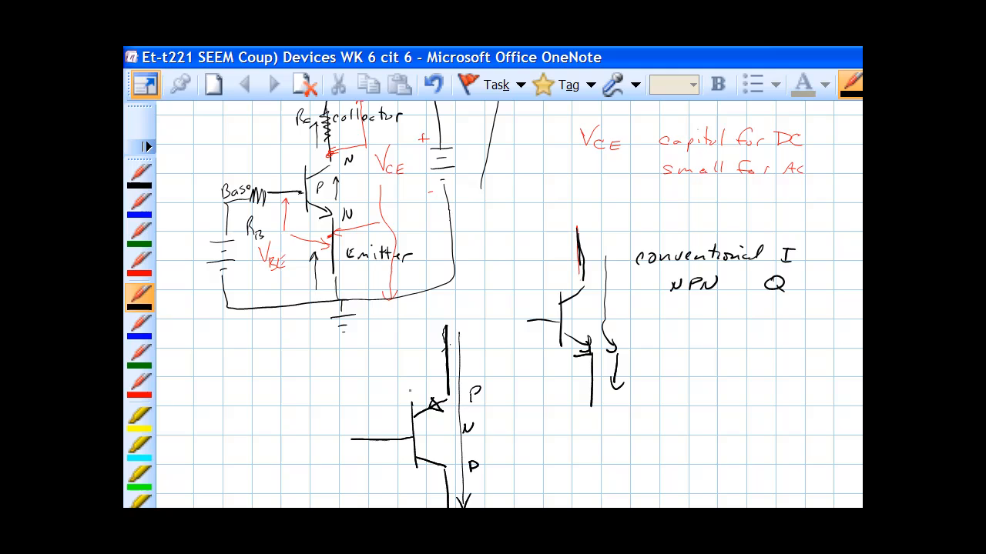
drag(324, 422, 437, 369)
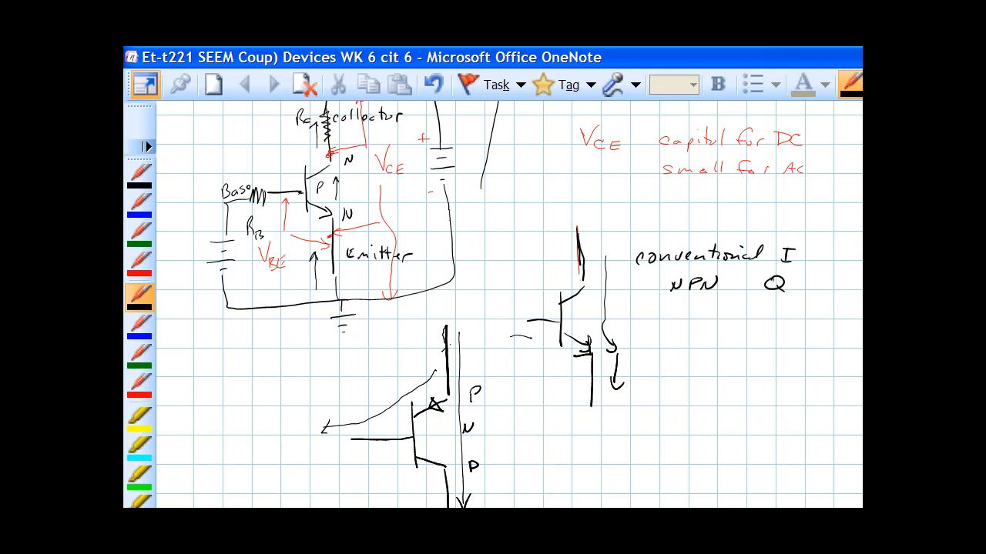
drag(523, 343, 566, 370)
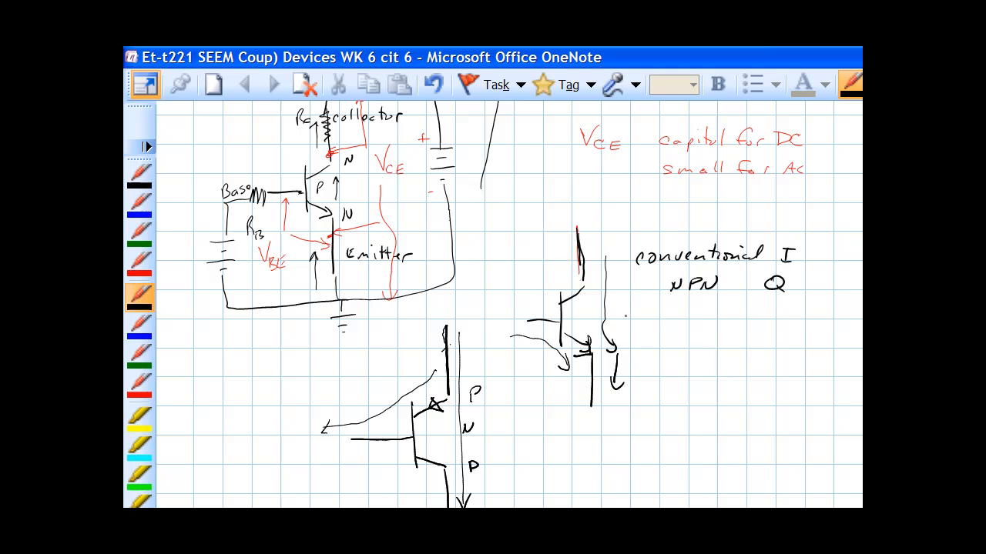